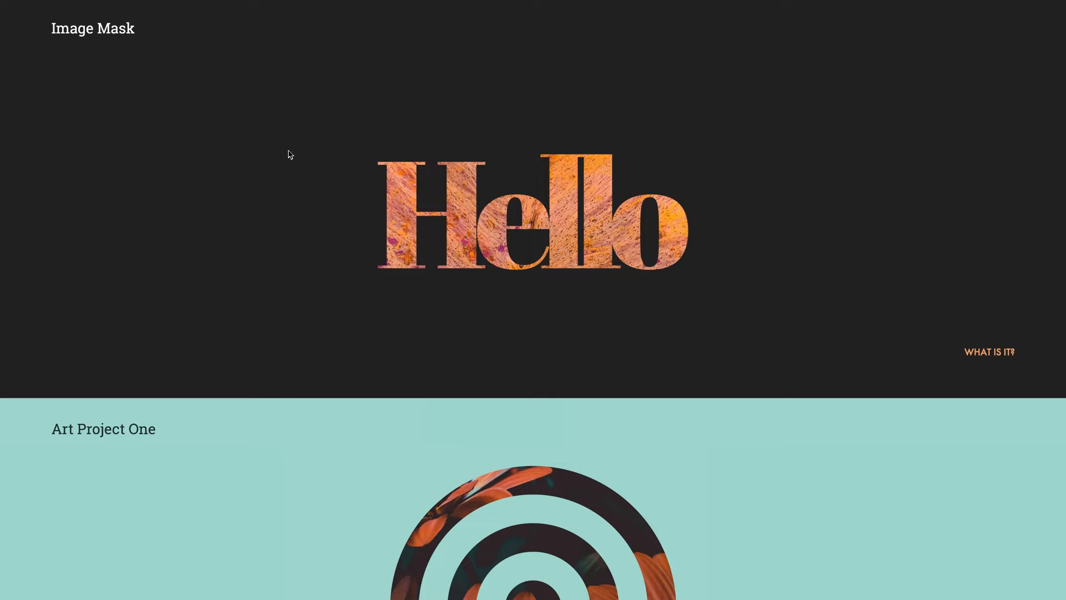
pyautogui.moveTo(637, 213)
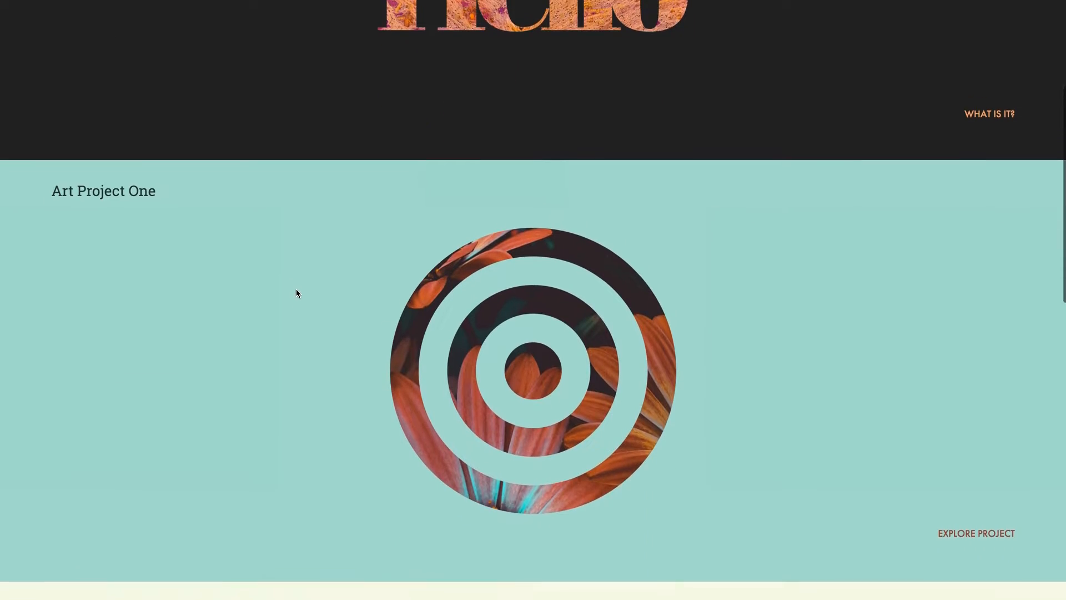
# Place the Image Mask widget from the Library onto the Tutorial page.
pyautogui.scroll(3)
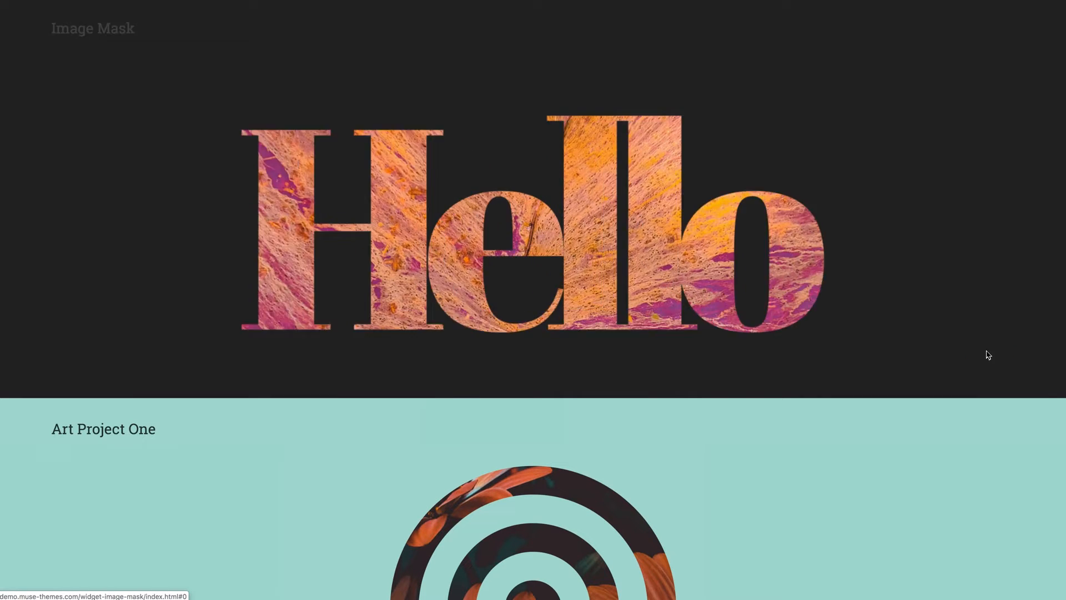
pyautogui.click(531, 231)
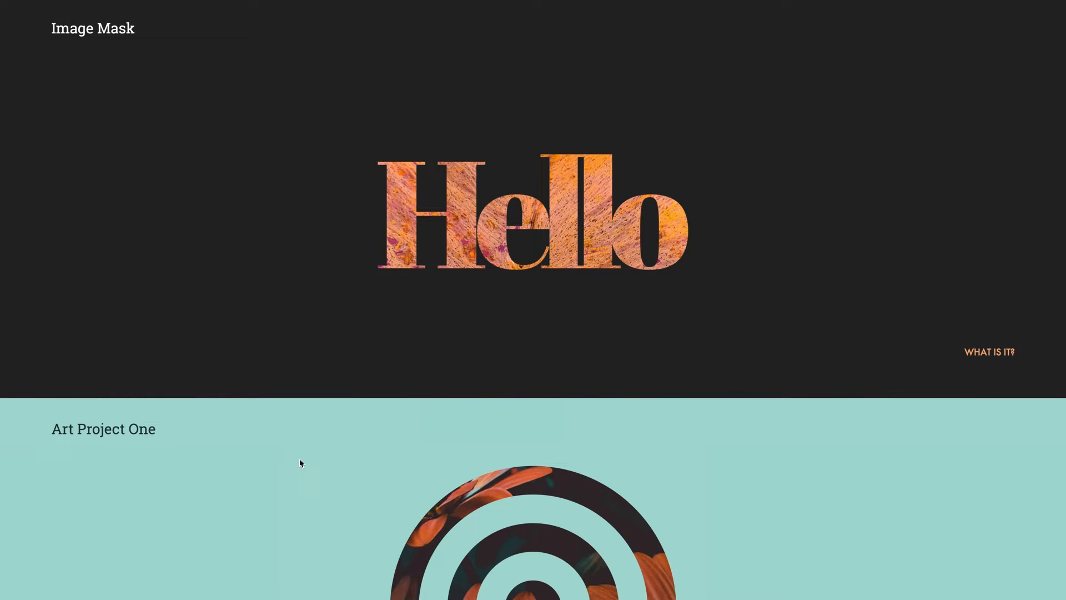
pyautogui.scroll(-3)
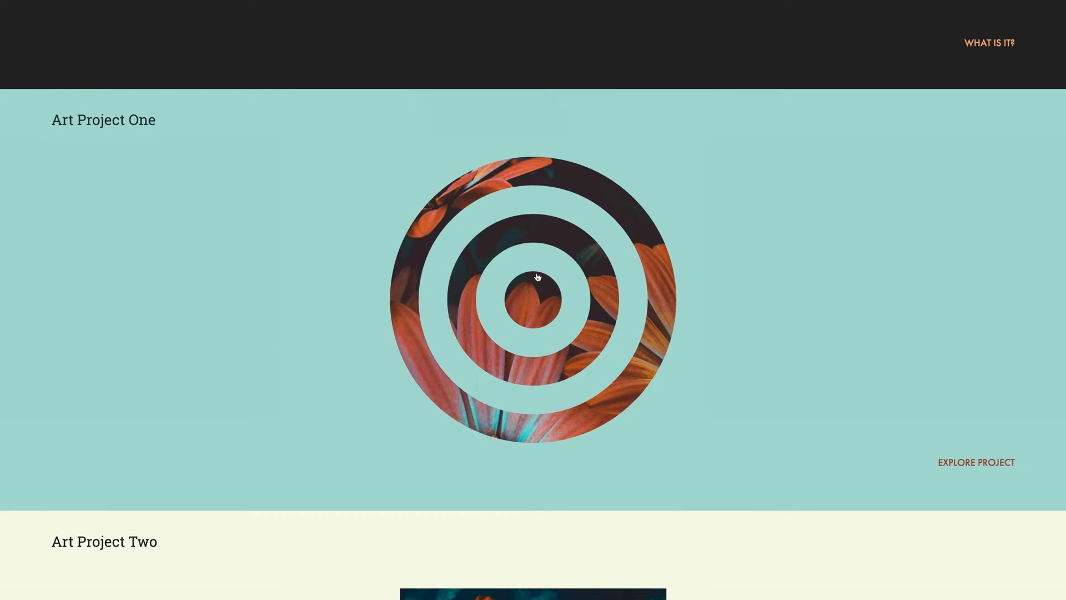
pyautogui.scroll(-3)
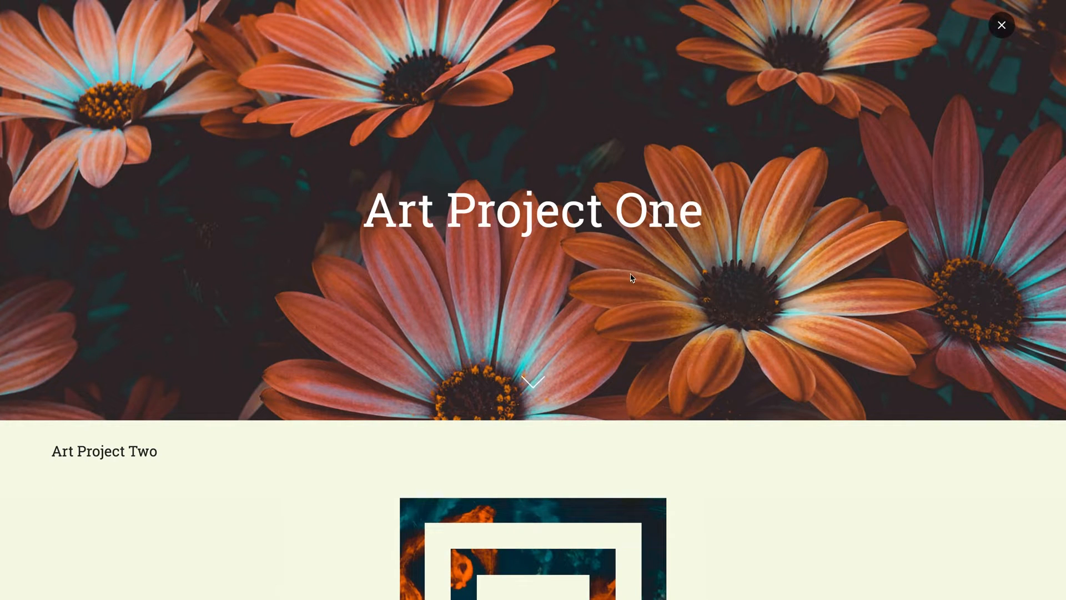
pyautogui.scroll(-3)
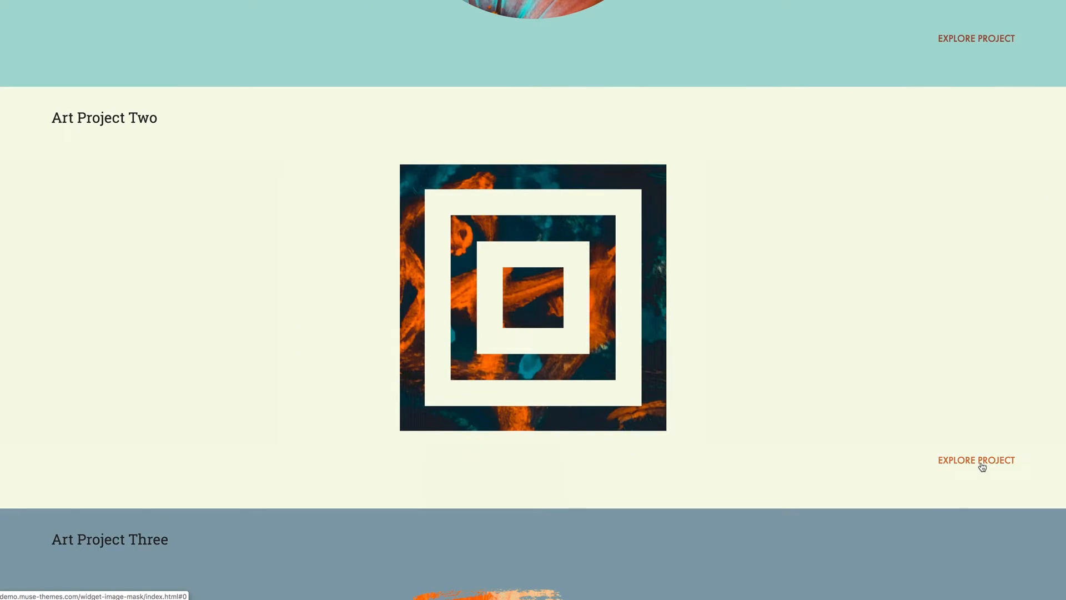
pyautogui.scroll(3)
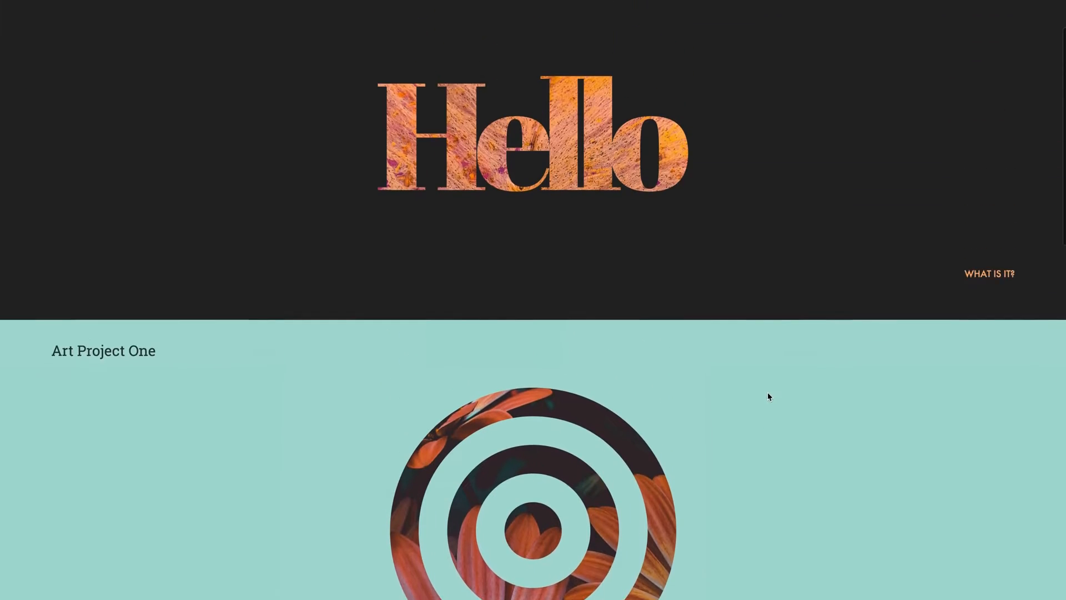
pyautogui.scroll(-3)
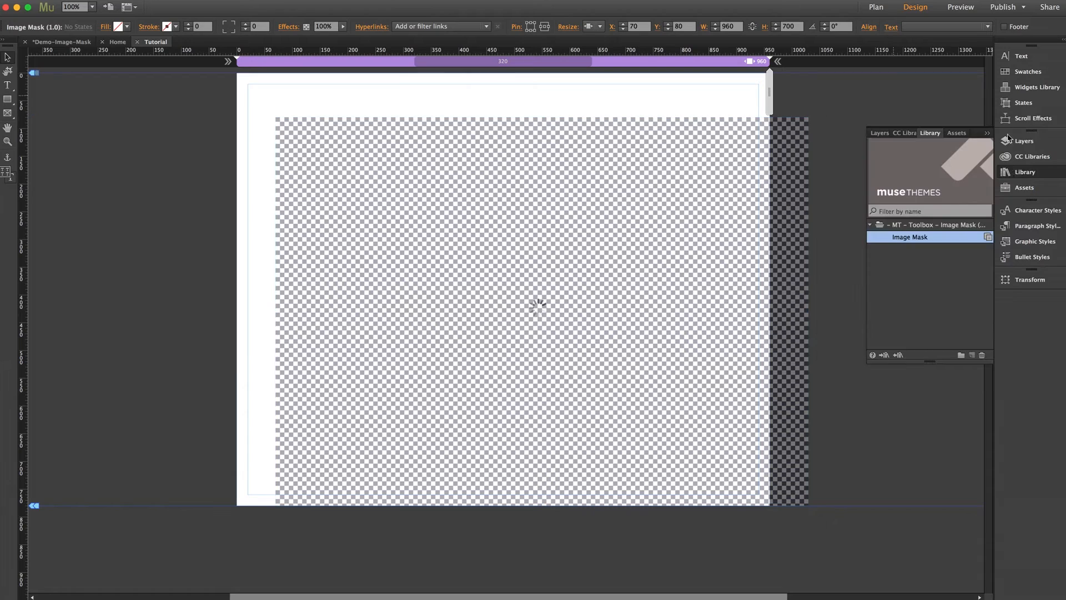
# Set the widget's Resize behaviour to Stretch to Browser Width.
pyautogui.click(591, 27)
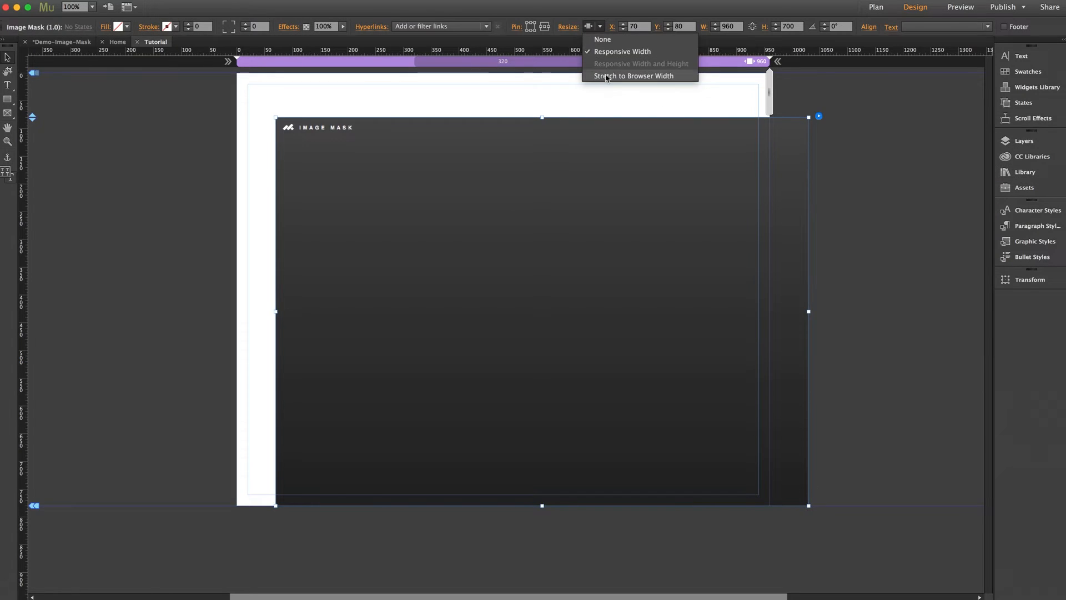
pyautogui.click(632, 75)
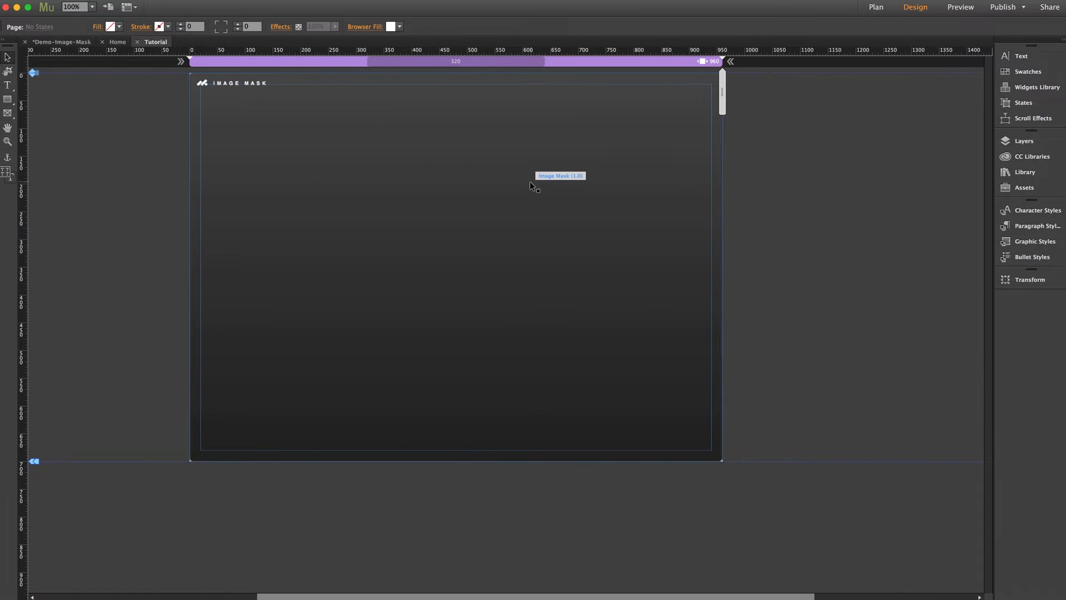
# Bring up the Image Mask (1.0) Options panel for the selected widget.
pyautogui.click(532, 186)
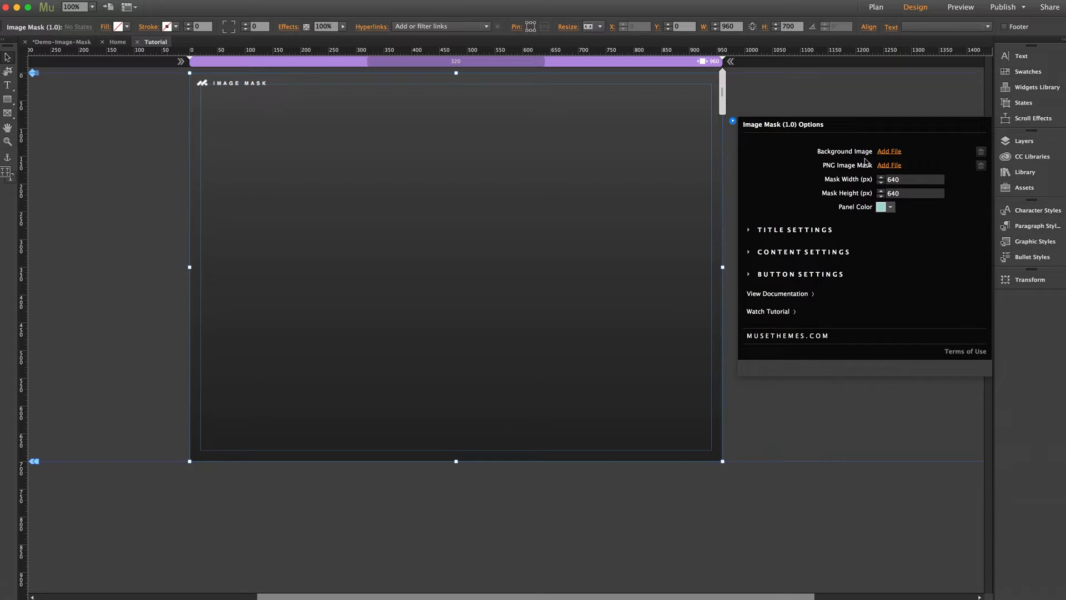
pyautogui.moveTo(828, 160)
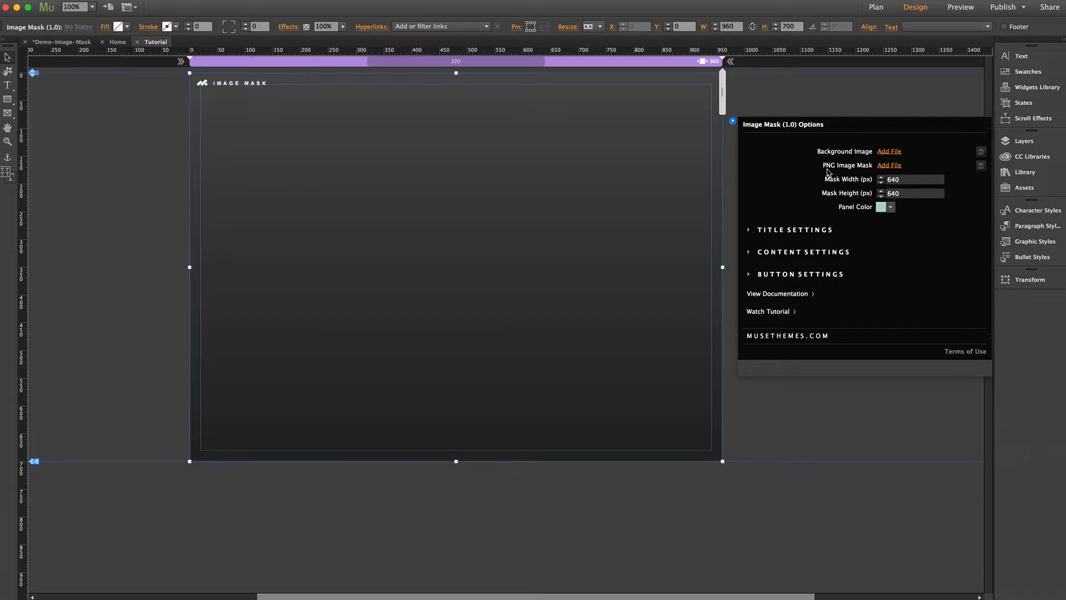
pyautogui.moveTo(846, 165)
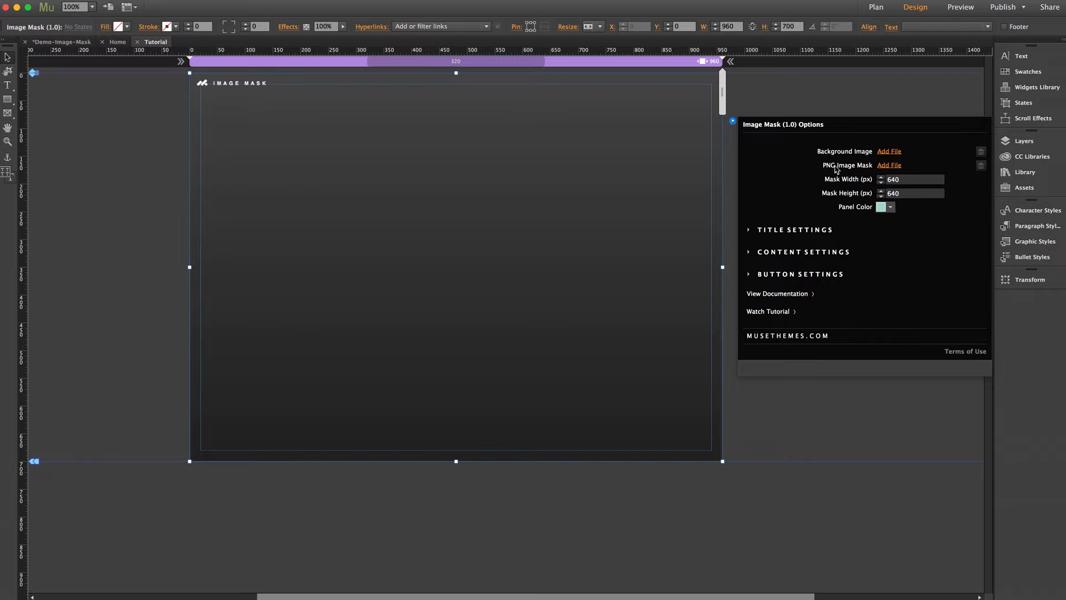
pyautogui.moveTo(862, 170)
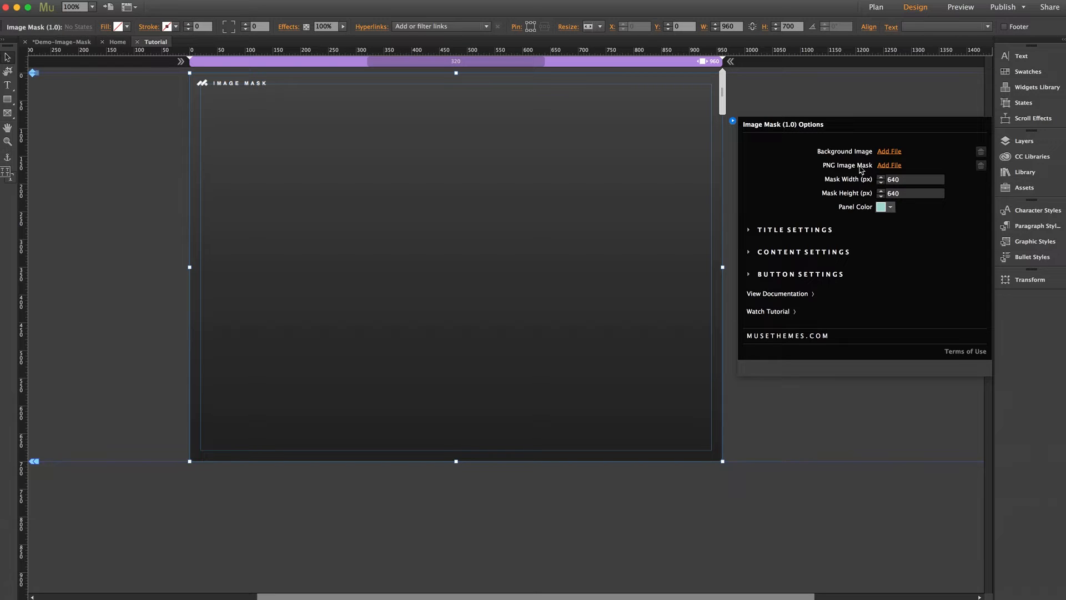
pyautogui.moveTo(853, 163)
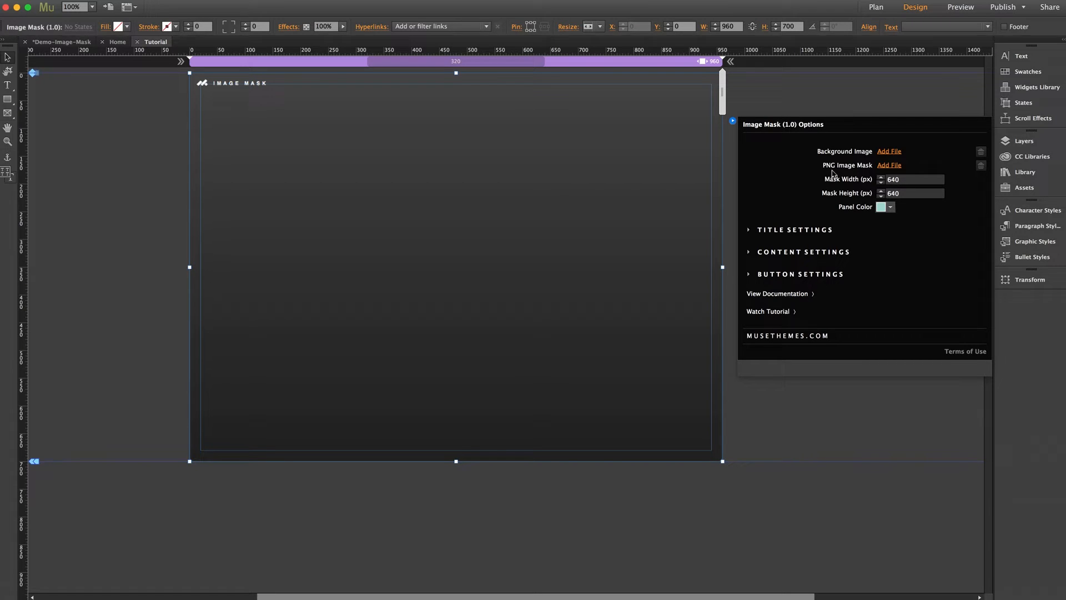
pyautogui.moveTo(873, 161)
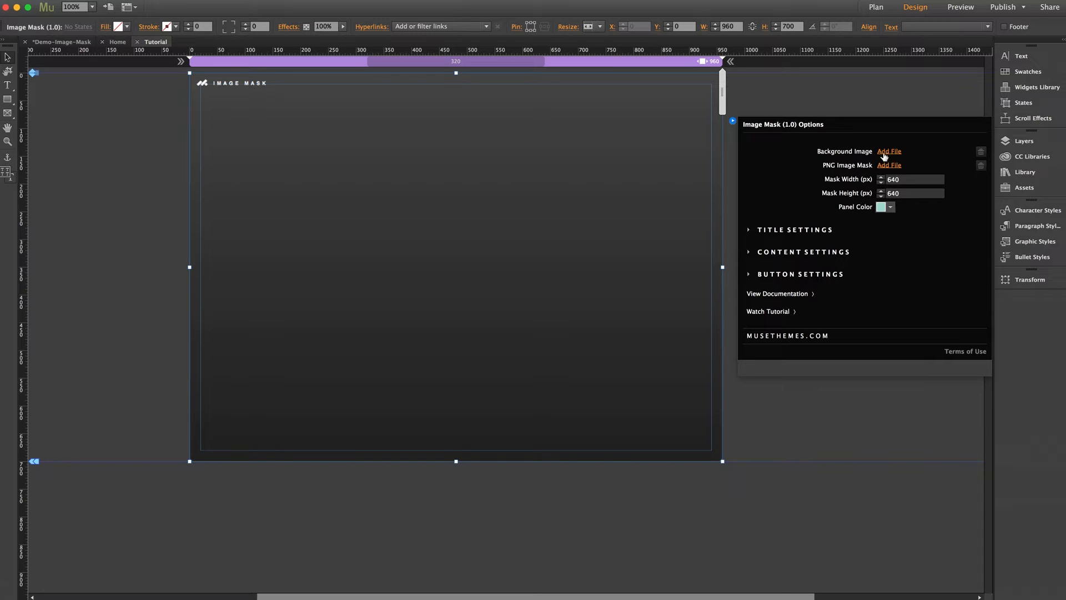
# Set the background image to image-1.jpg and the PNG mask to 16-hello.png.
pyautogui.click(889, 151)
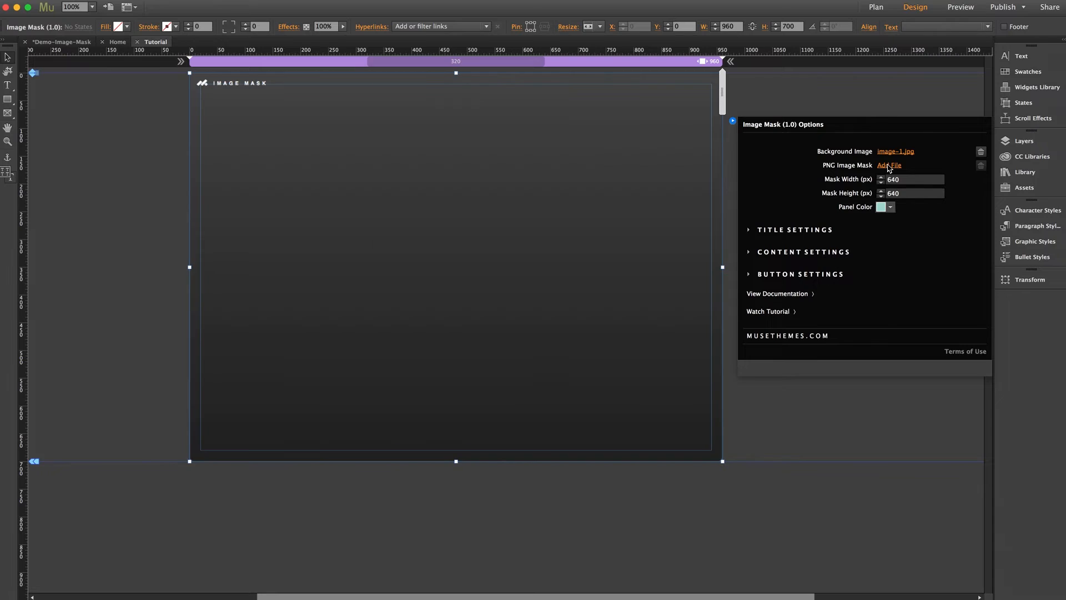
pyautogui.click(890, 166)
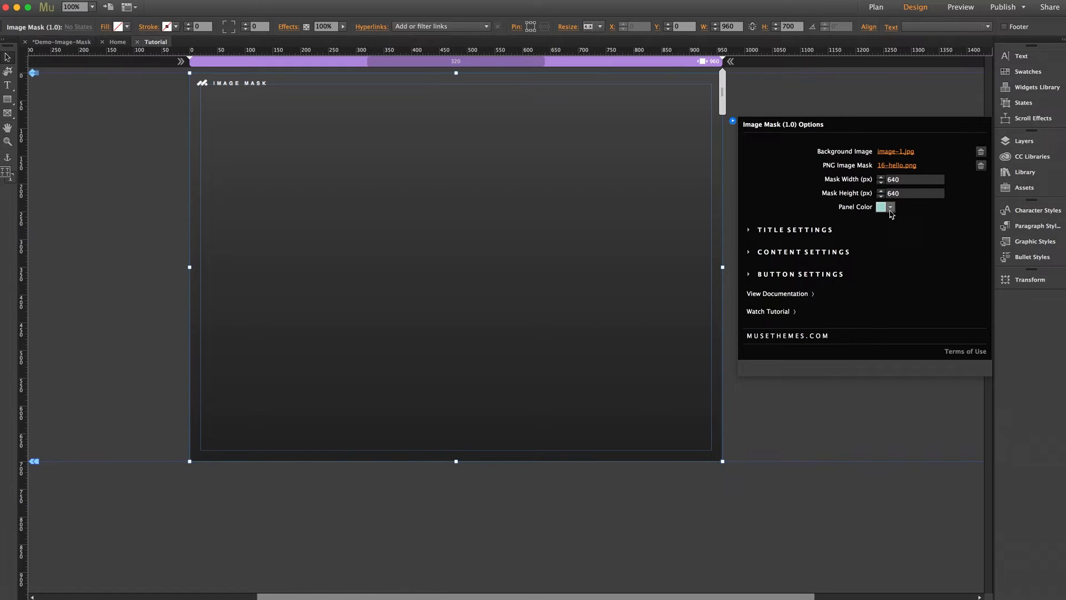
pyautogui.click(890, 206)
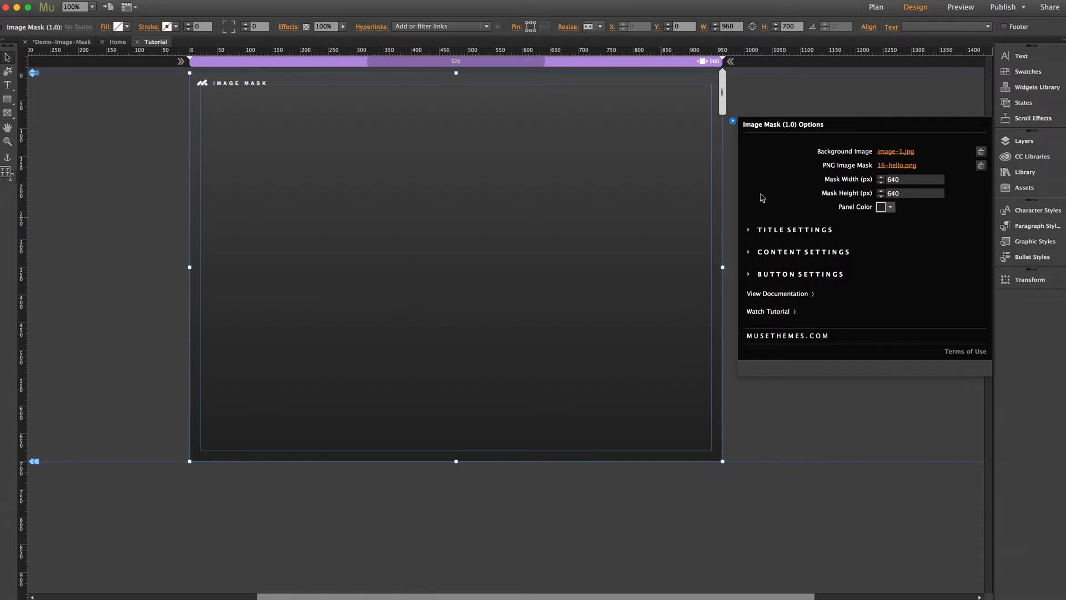
pyautogui.moveTo(862, 181)
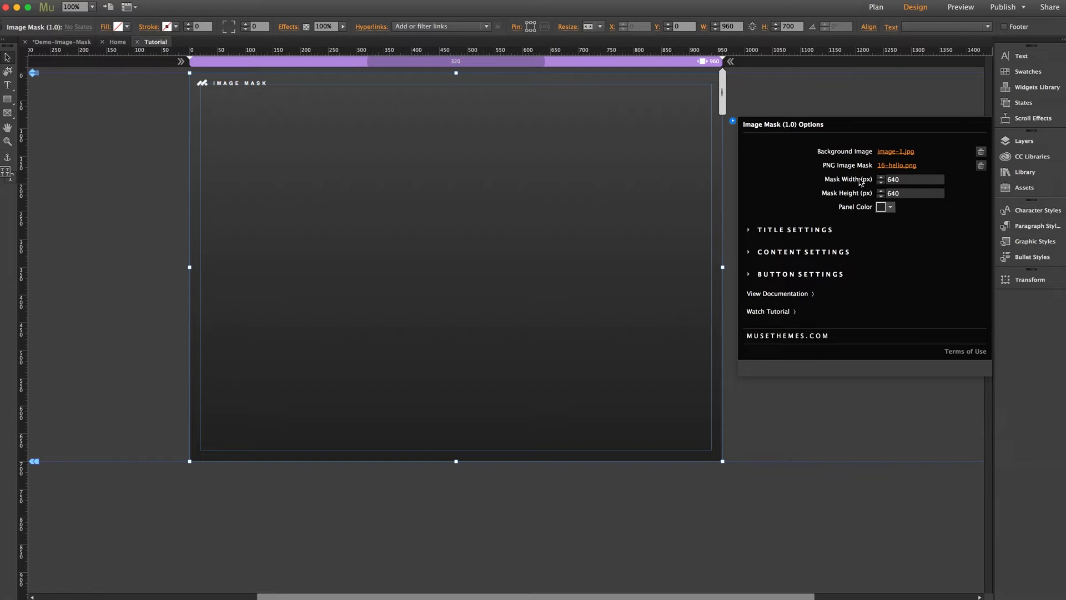
pyautogui.moveTo(858, 211)
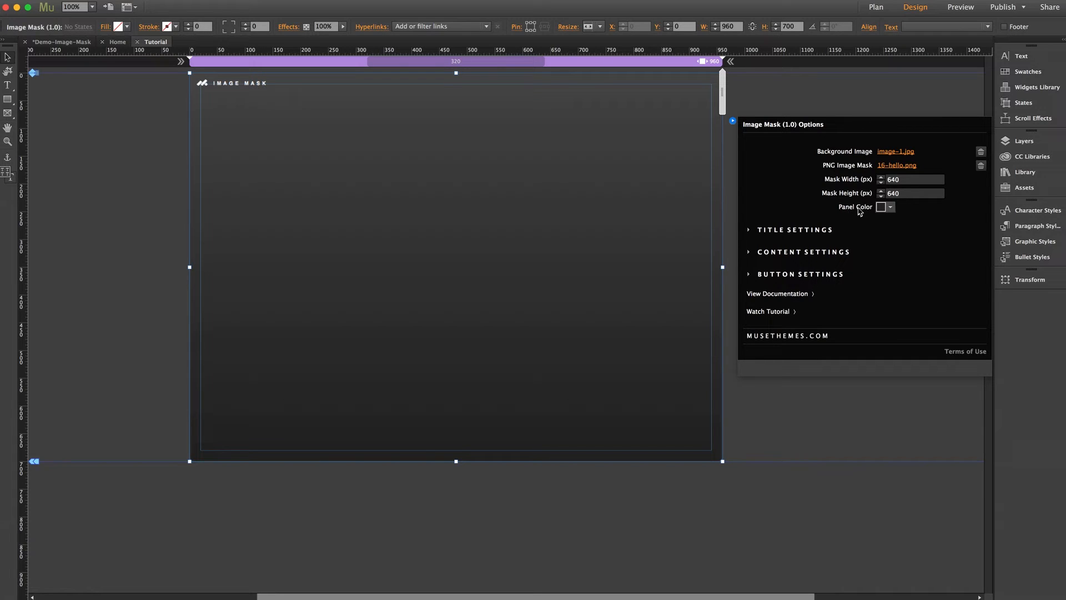
pyautogui.moveTo(165, 232)
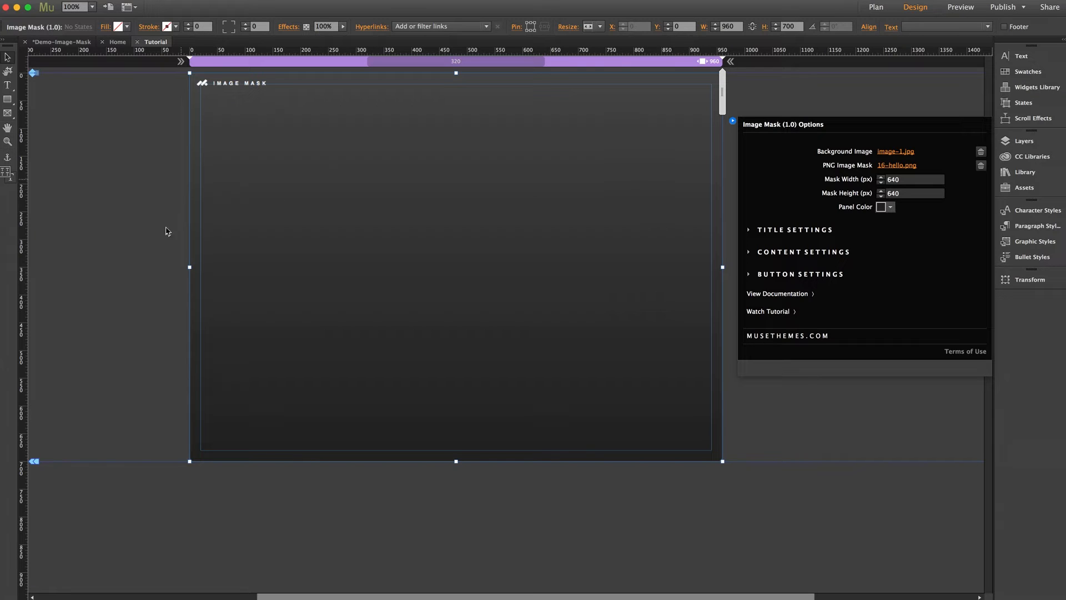
pyautogui.moveTo(793, 283)
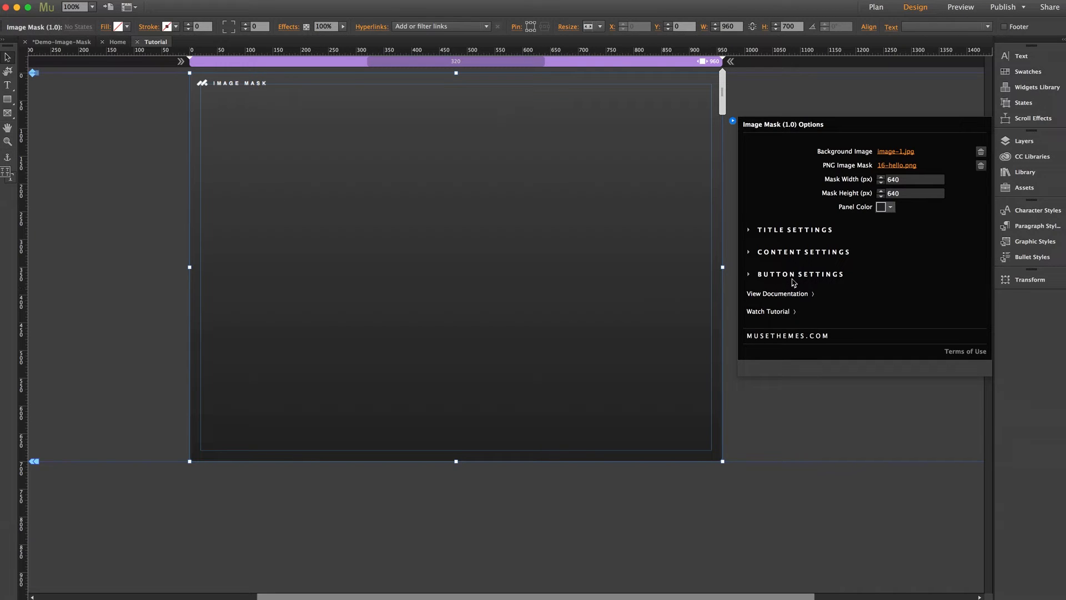
pyautogui.moveTo(829, 241)
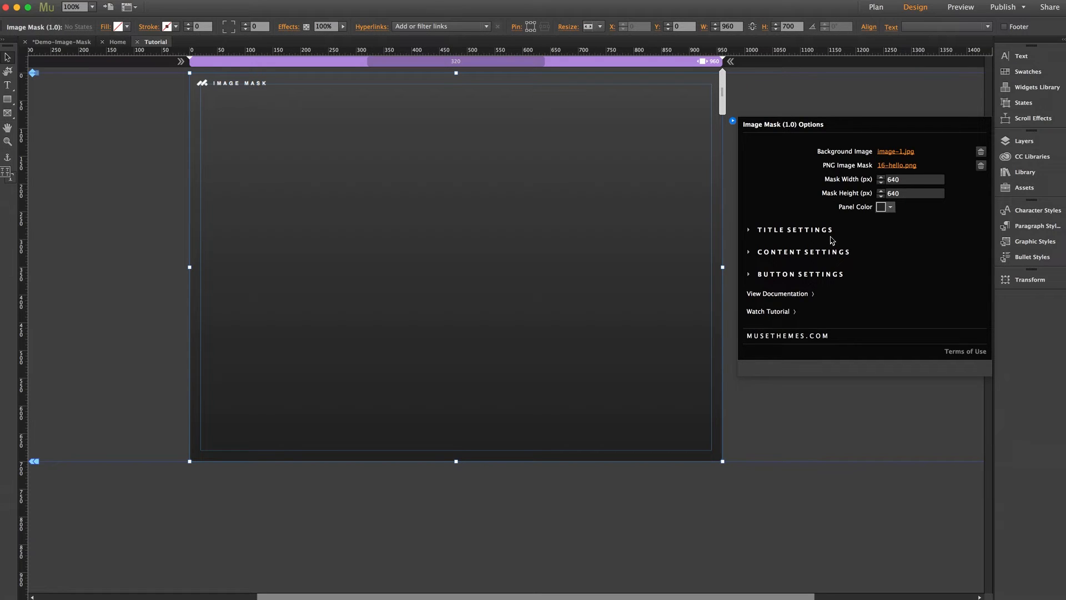
# Set the content title to 'My Latest Project' with white font color.
pyautogui.click(793, 229)
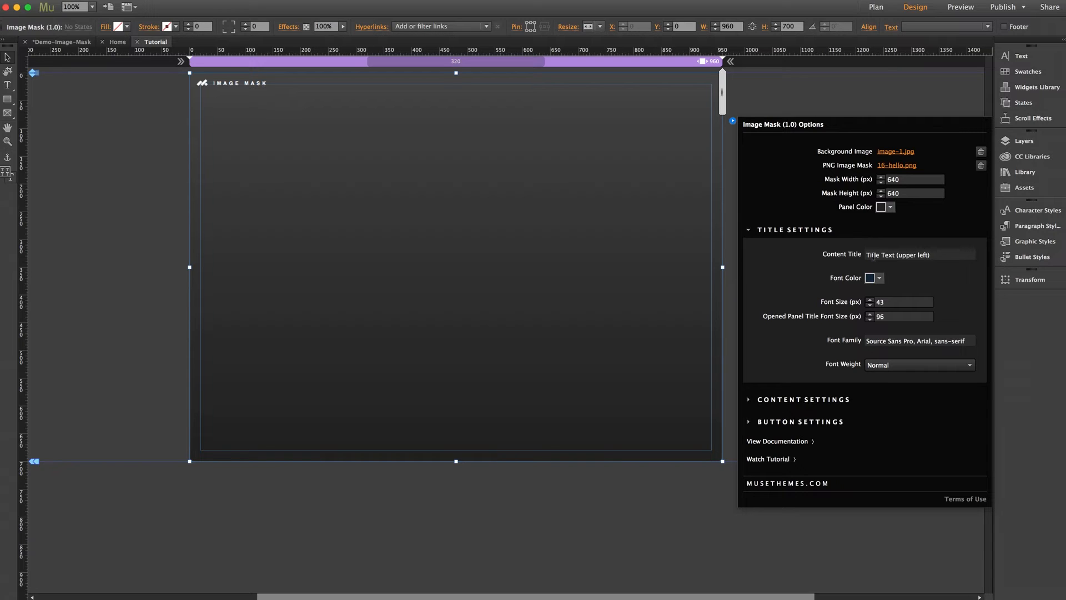
pyautogui.click(918, 254)
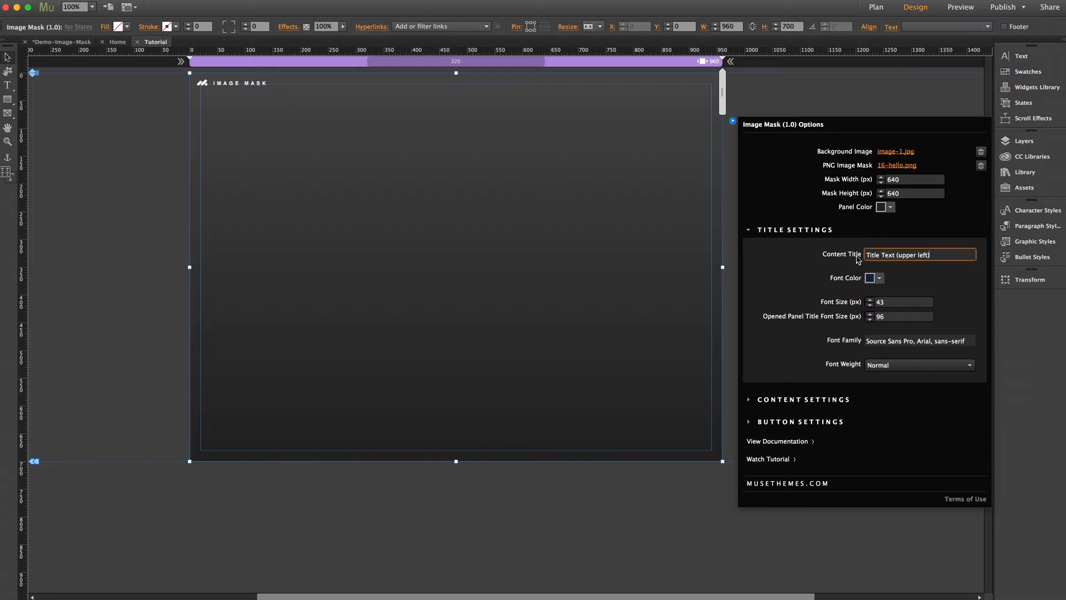
pyautogui.write('My Latest Project')
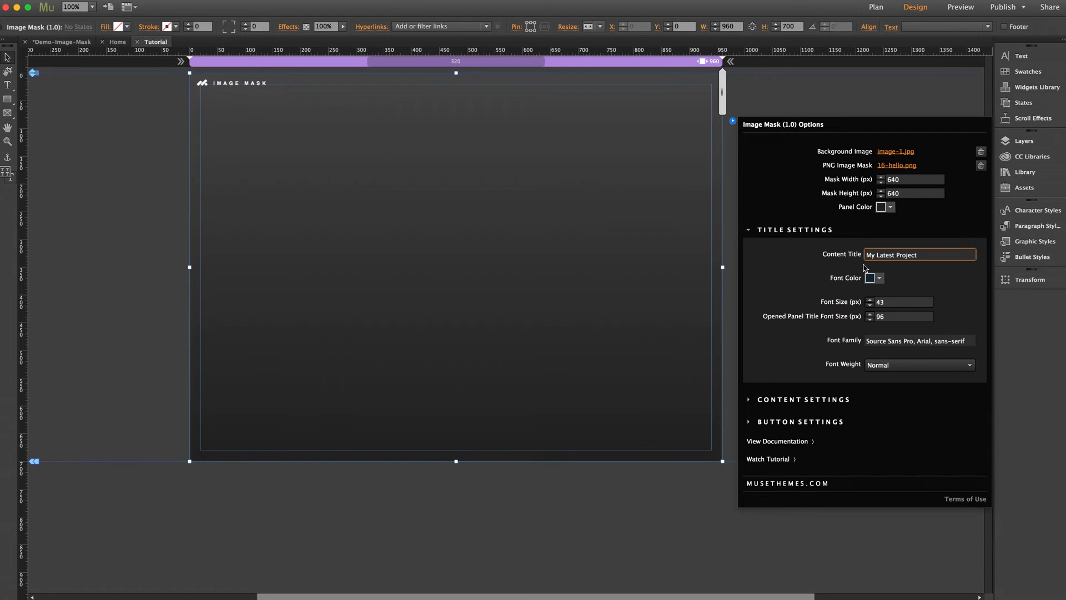
pyautogui.click(880, 278)
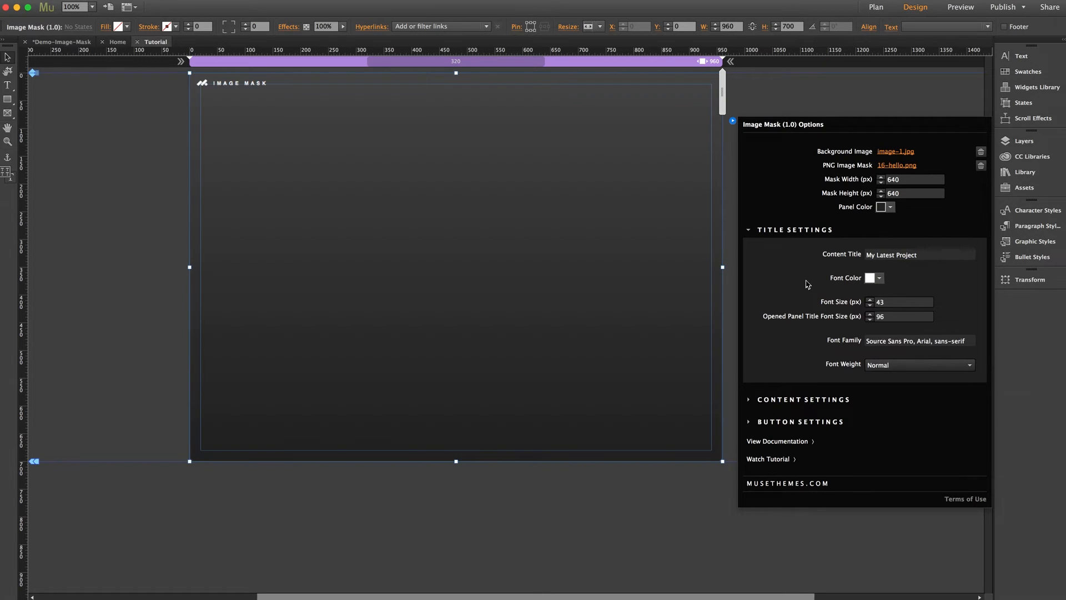
pyautogui.moveTo(837, 300)
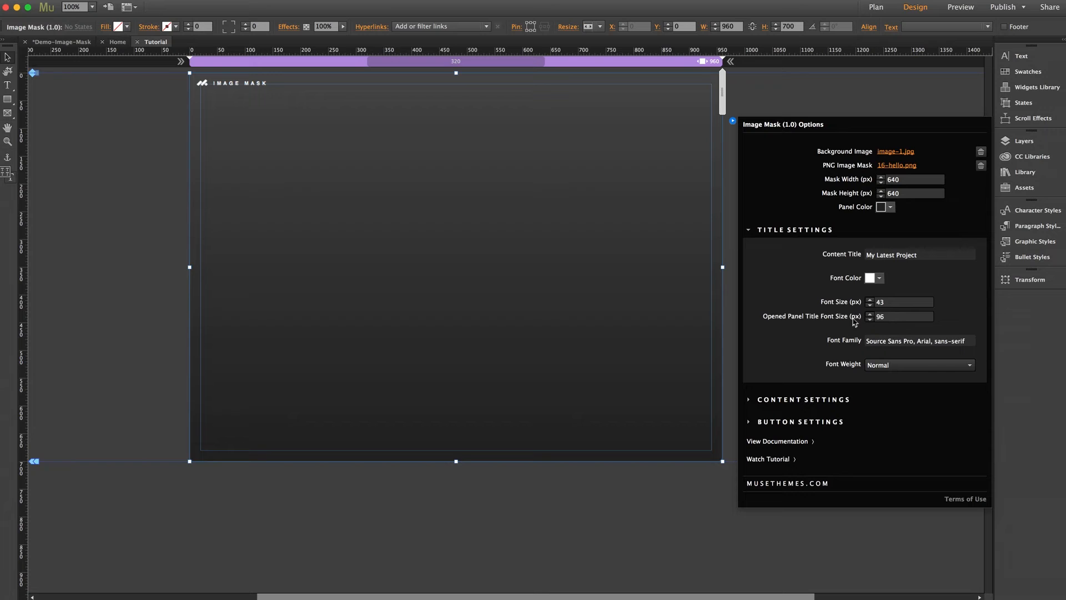
# Set the title font size to 26 and the opened panel title size to 85.
pyautogui.click(901, 302)
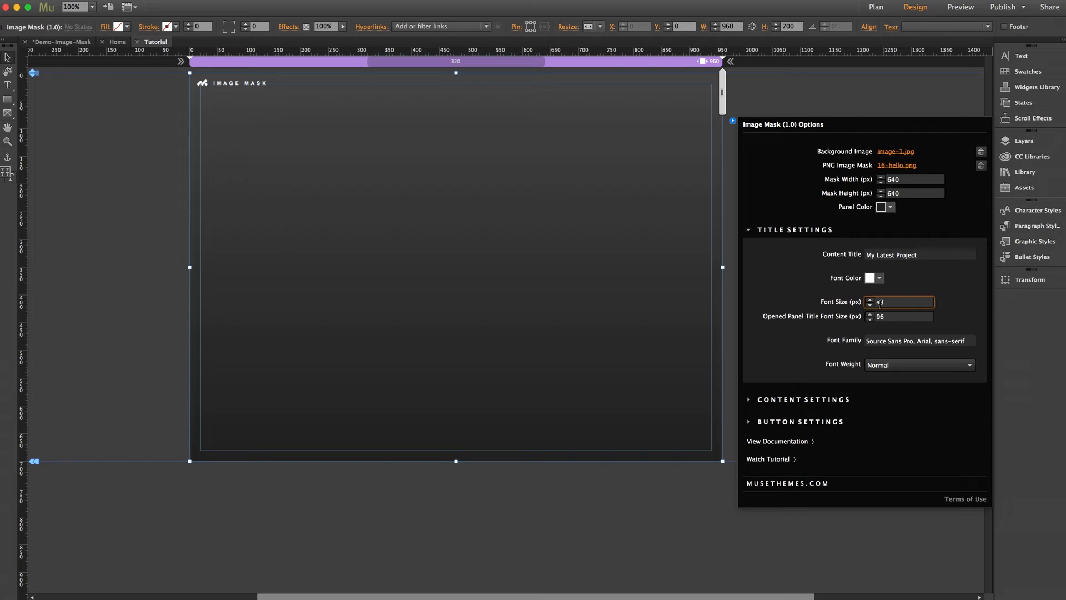
pyautogui.write('26')
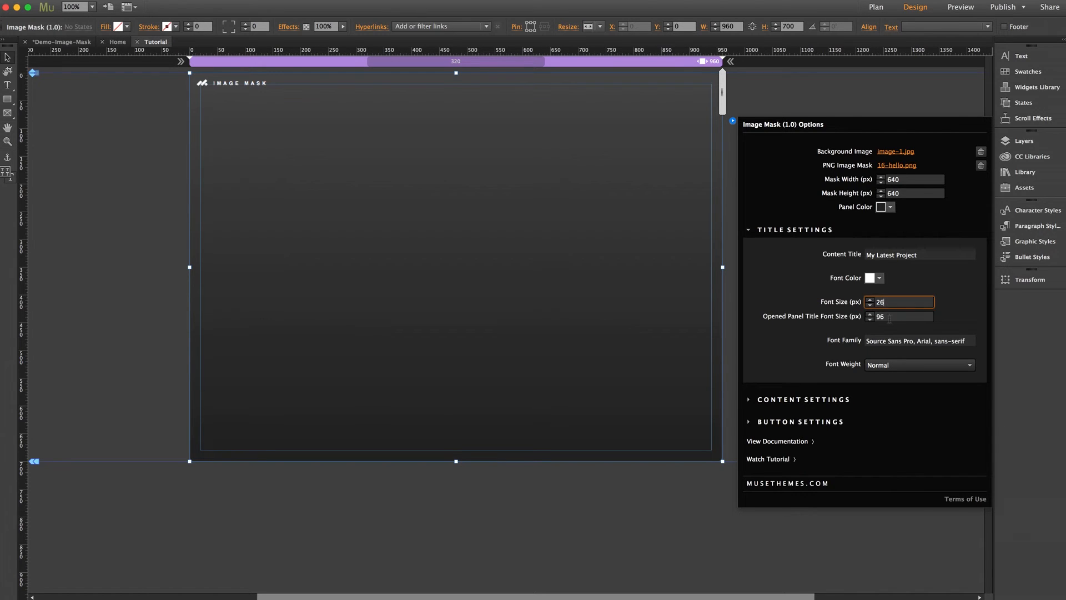
pyautogui.click(901, 317)
pyautogui.write('85')
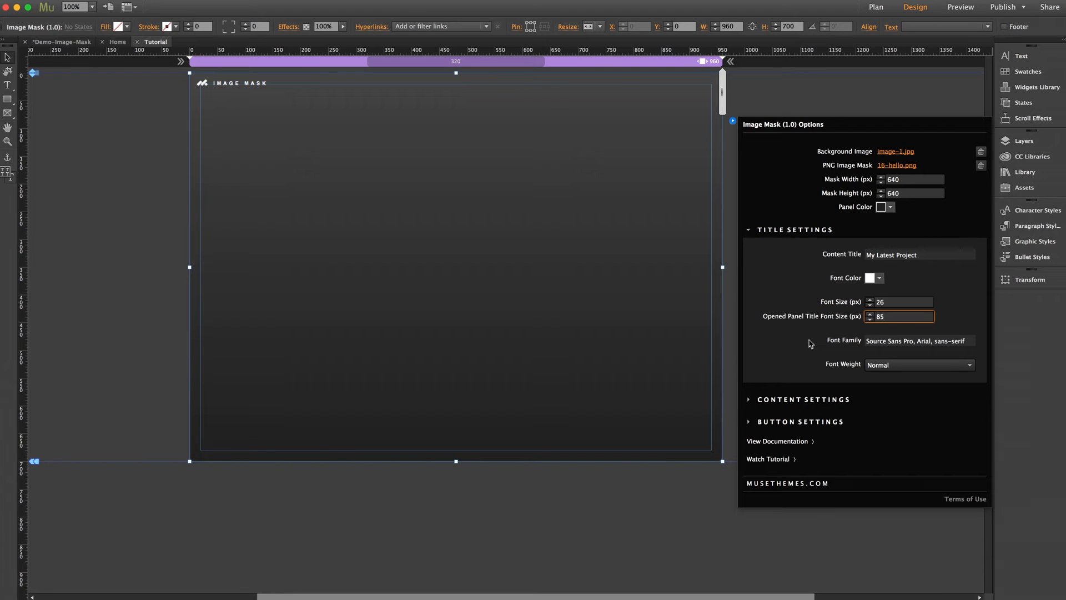
pyautogui.click(920, 341)
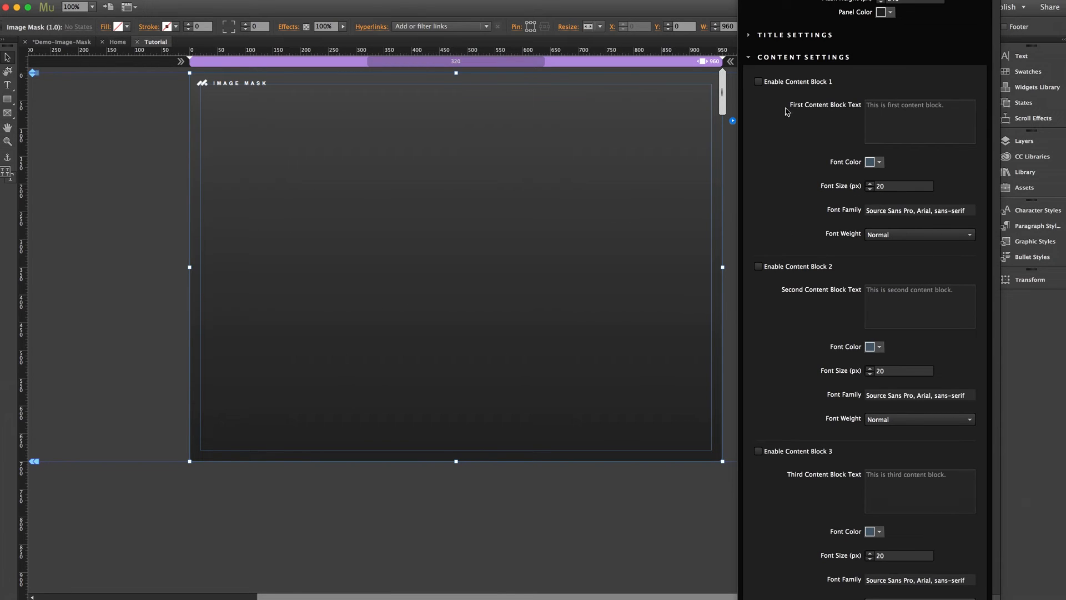
pyautogui.moveTo(810, 95)
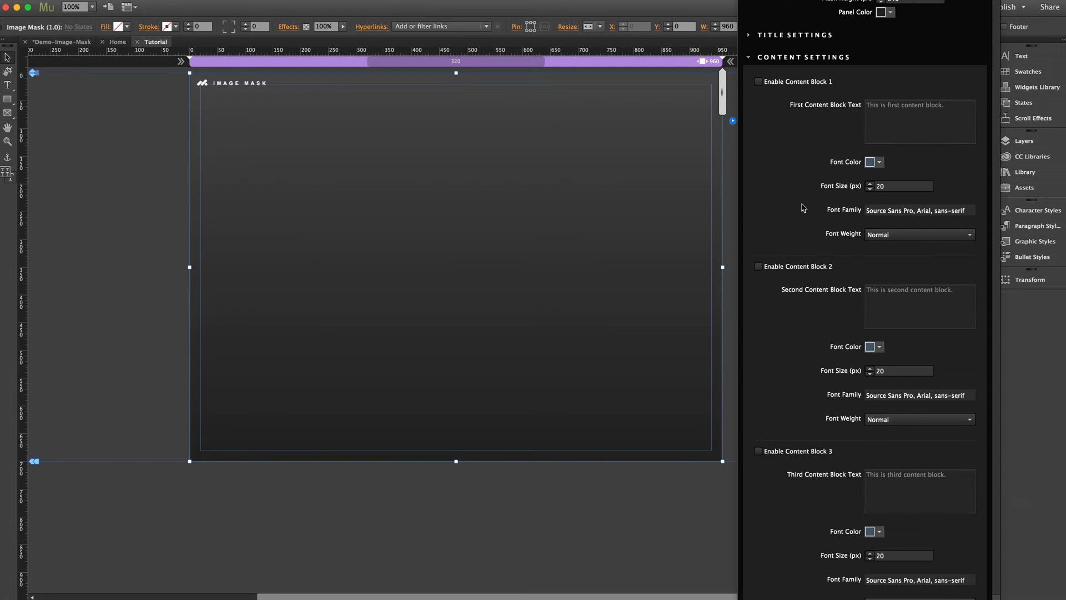
pyautogui.moveTo(786, 431)
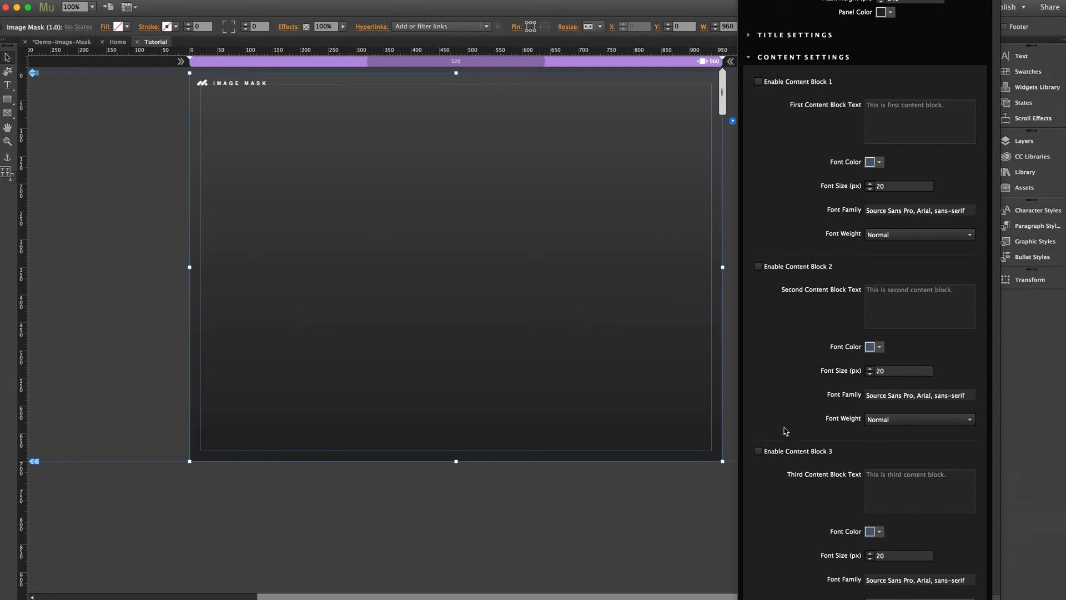
pyautogui.moveTo(802, 193)
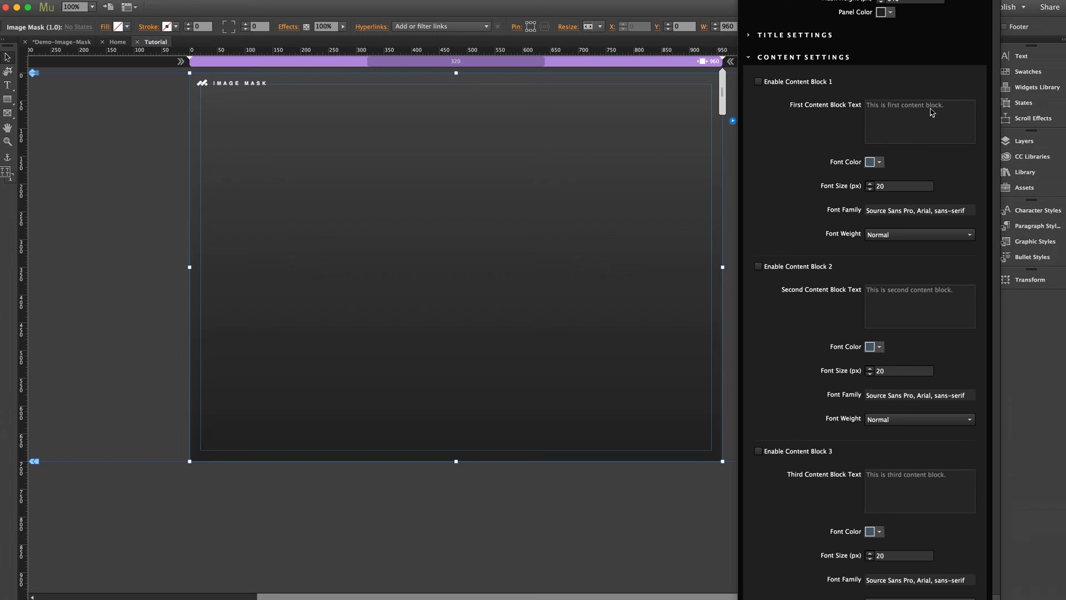
# Enable Content Block 1, 2 and 3.
pyautogui.click(758, 81)
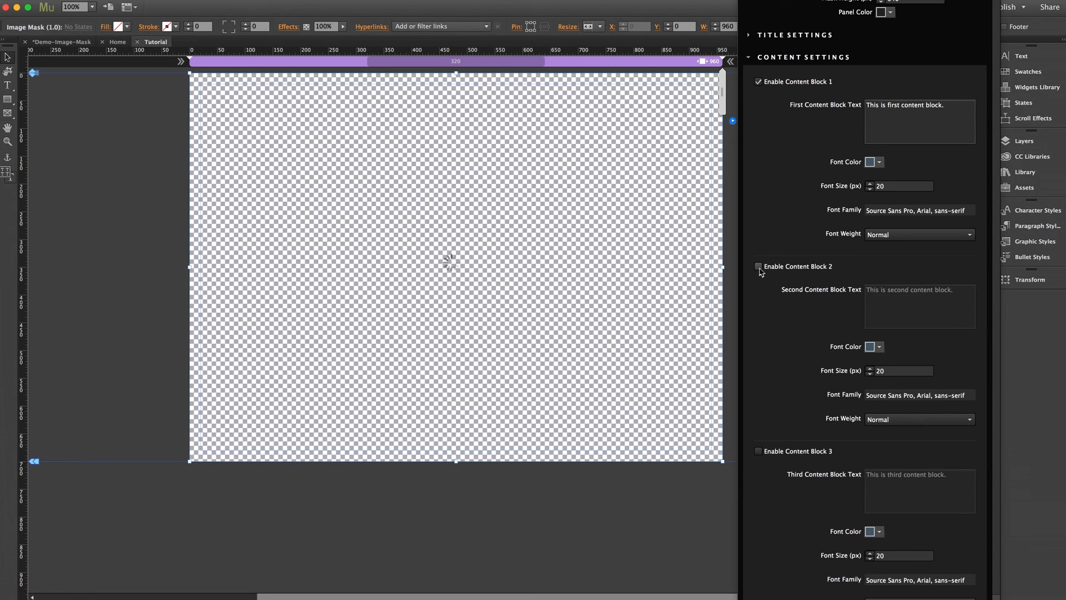
pyautogui.click(758, 266)
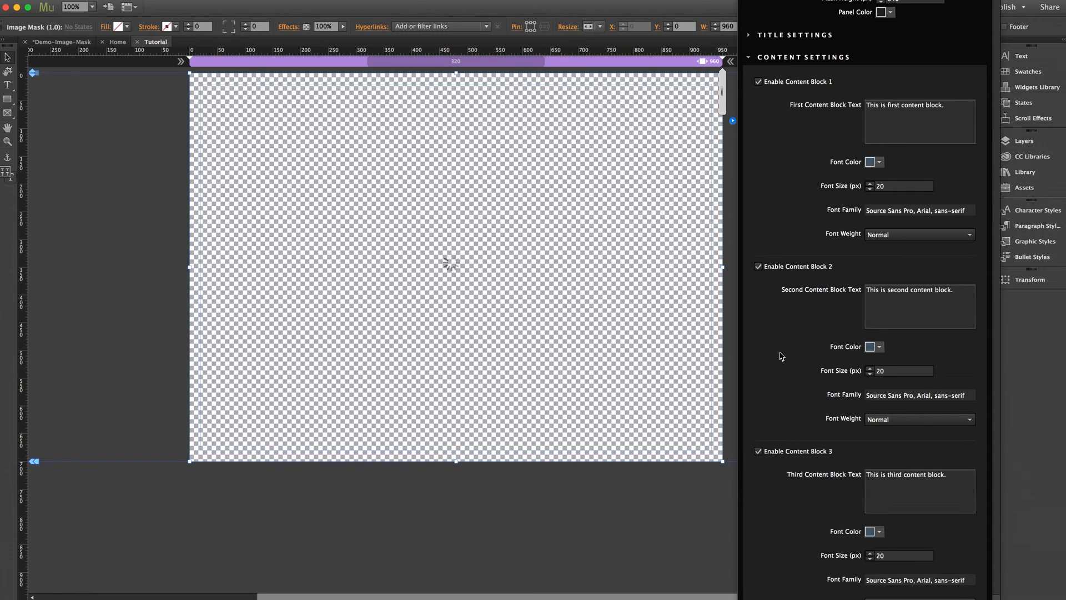
# Make block 1's text orange, font size 35 and bold.
pyautogui.click(878, 162)
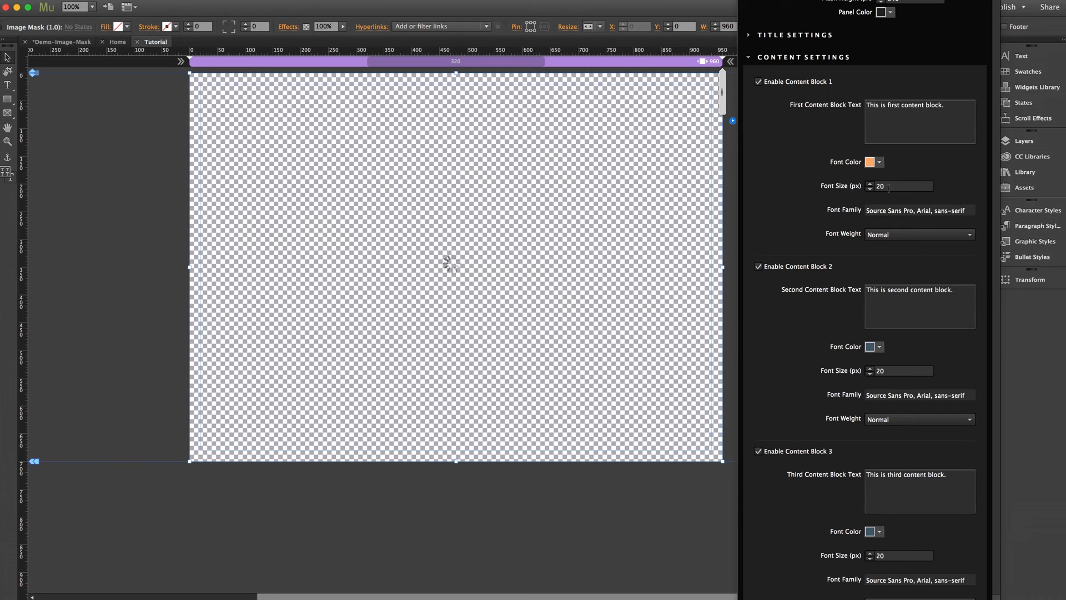
pyautogui.click(900, 185)
pyautogui.write('35')
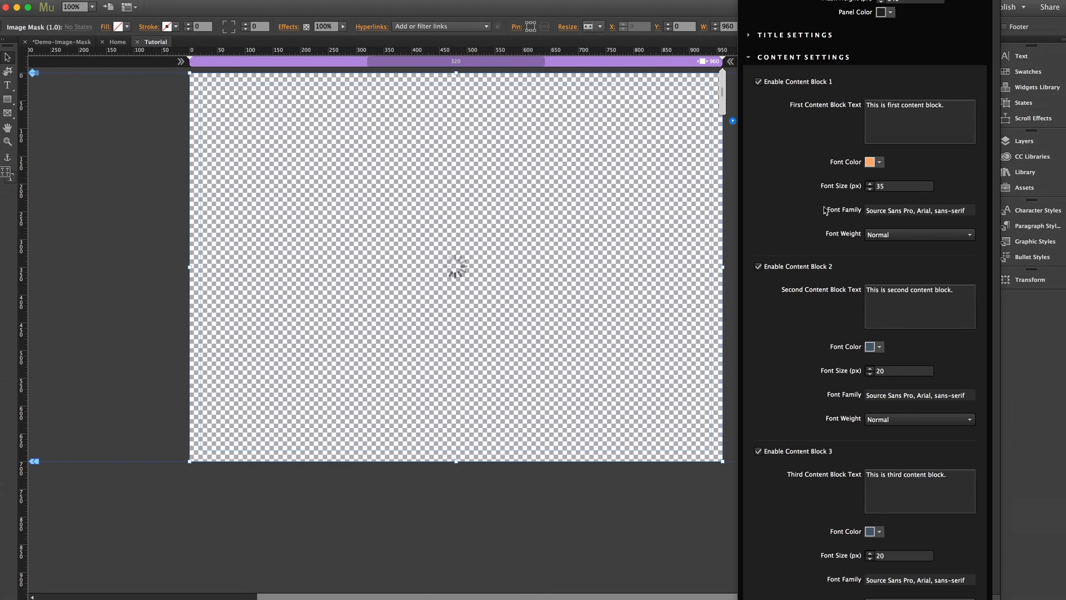
pyautogui.click(919, 234)
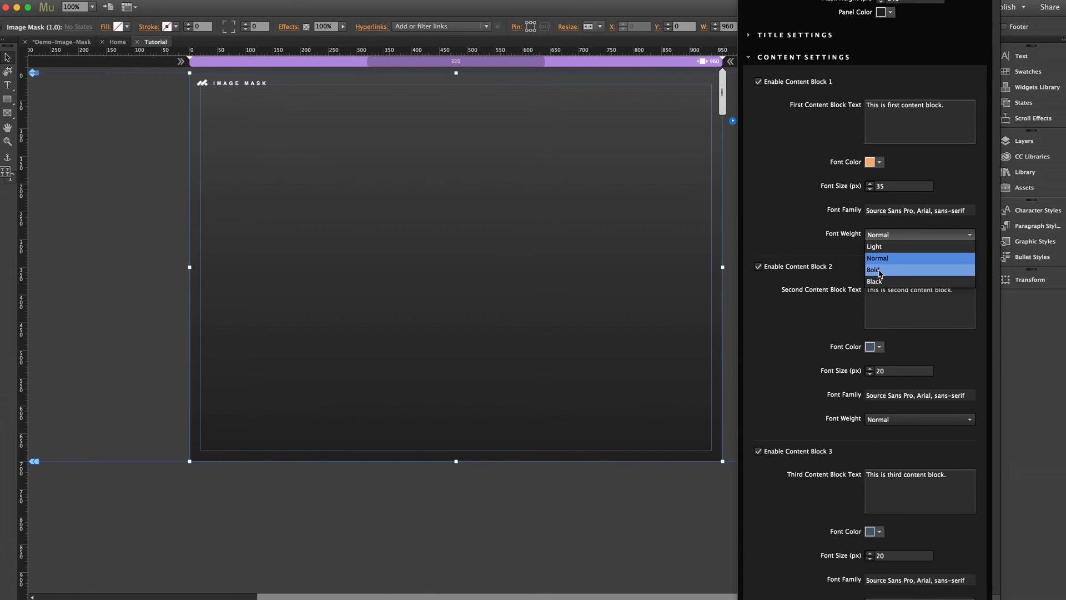
pyautogui.click(877, 270)
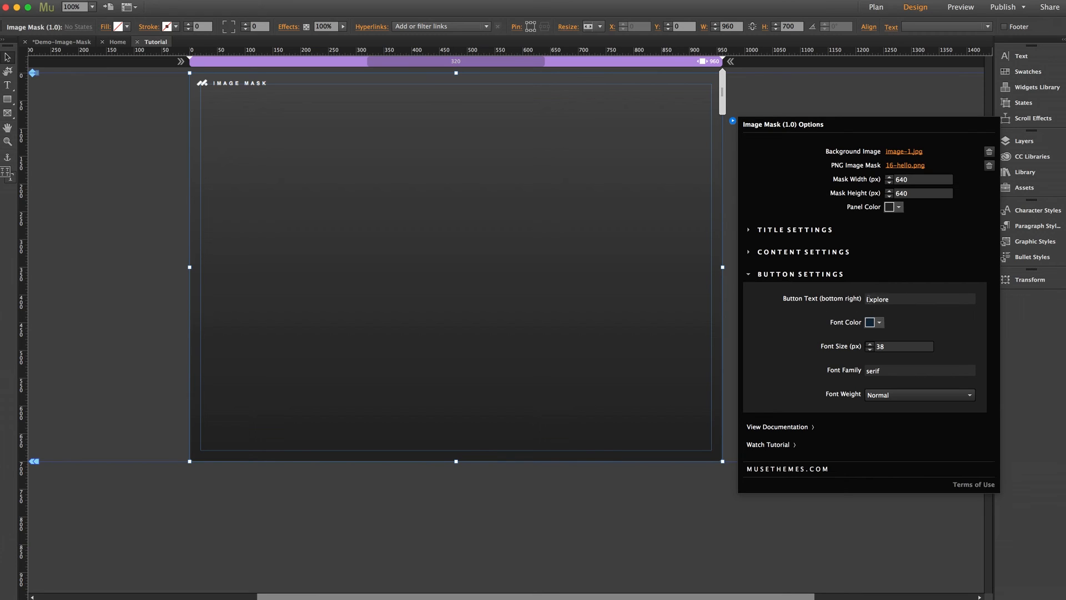
# Set the button text to 'CHECK THIS OUT!' at font size 18 with adjusted color.
pyautogui.write('CHECK')
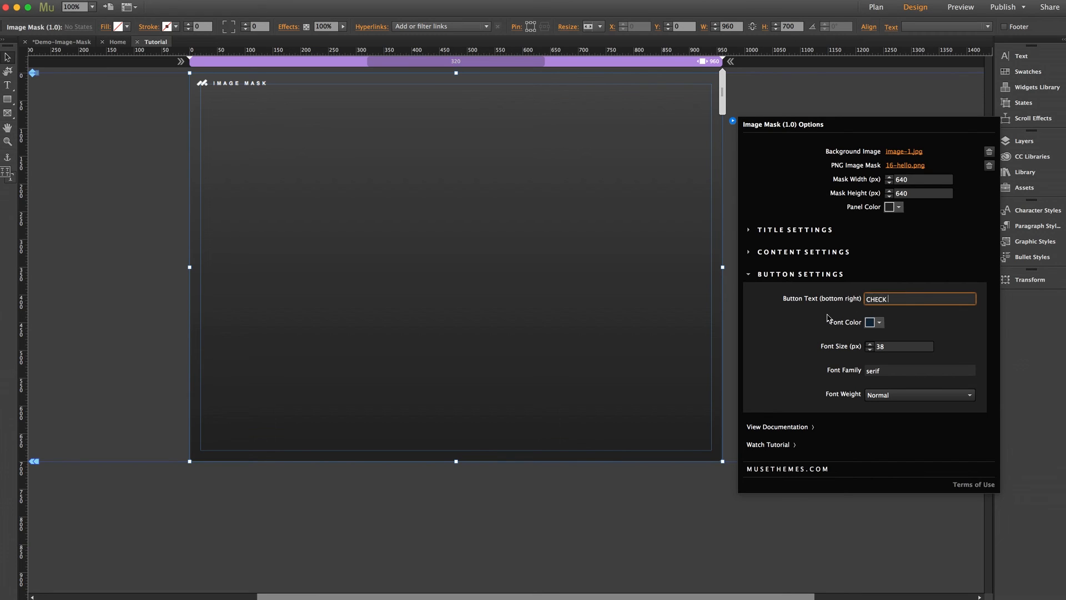
pyautogui.write('THIS OUT!')
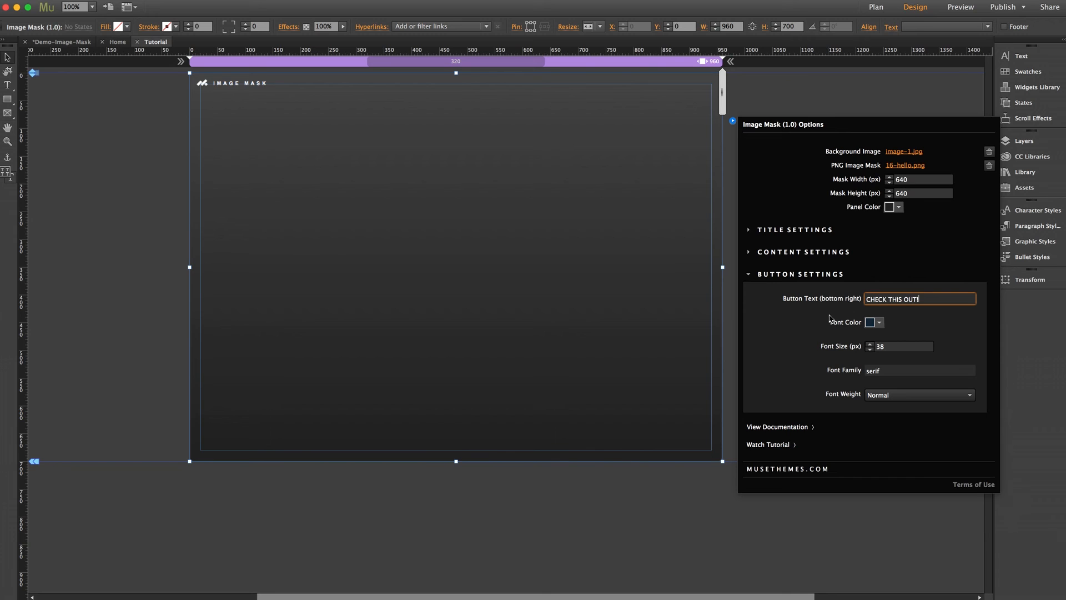
pyautogui.click(898, 347)
pyautogui.write('18')
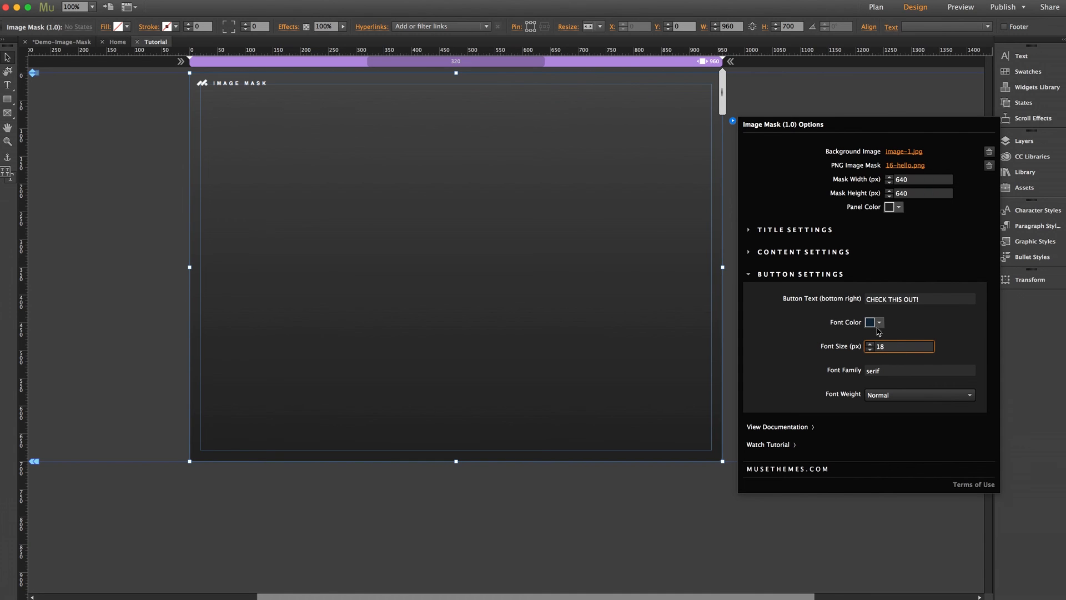
pyautogui.click(878, 322)
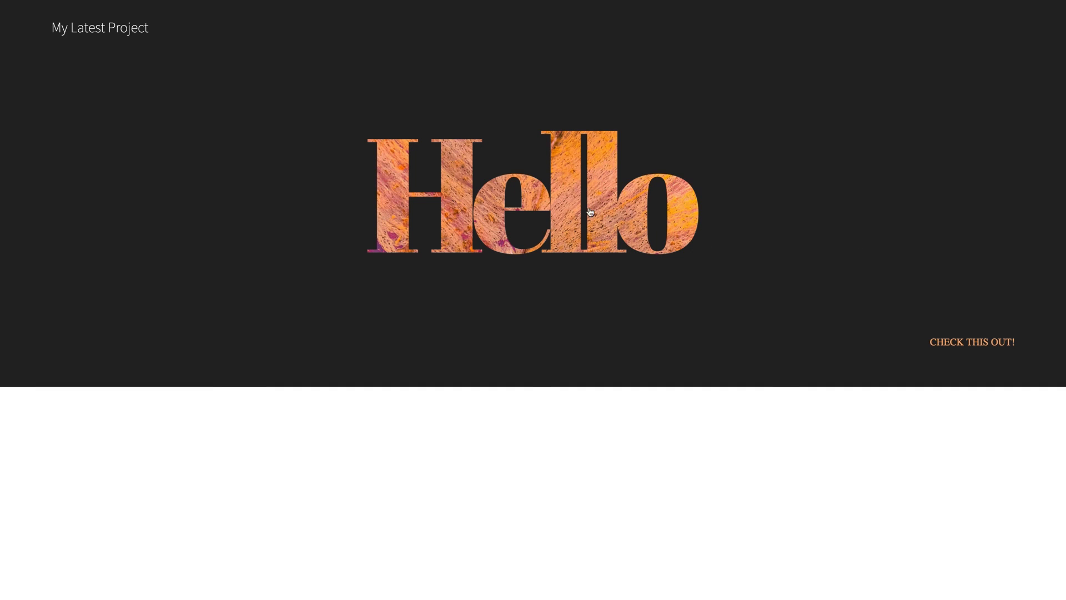
# Open the panel from the masked Hello image in the browser preview.
pyautogui.click(972, 342)
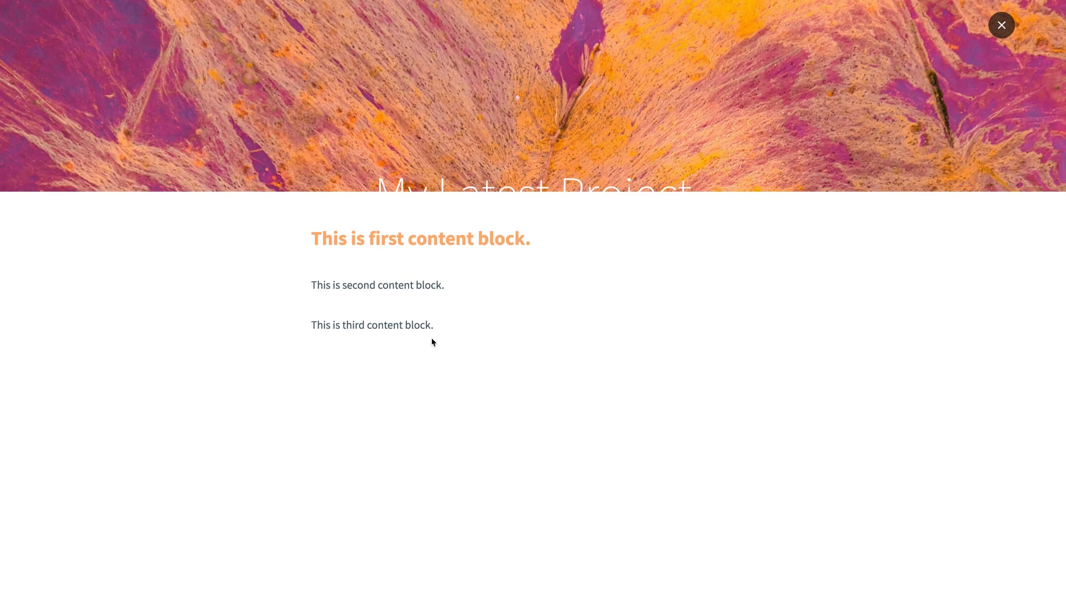
pyautogui.moveTo(1002, 25)
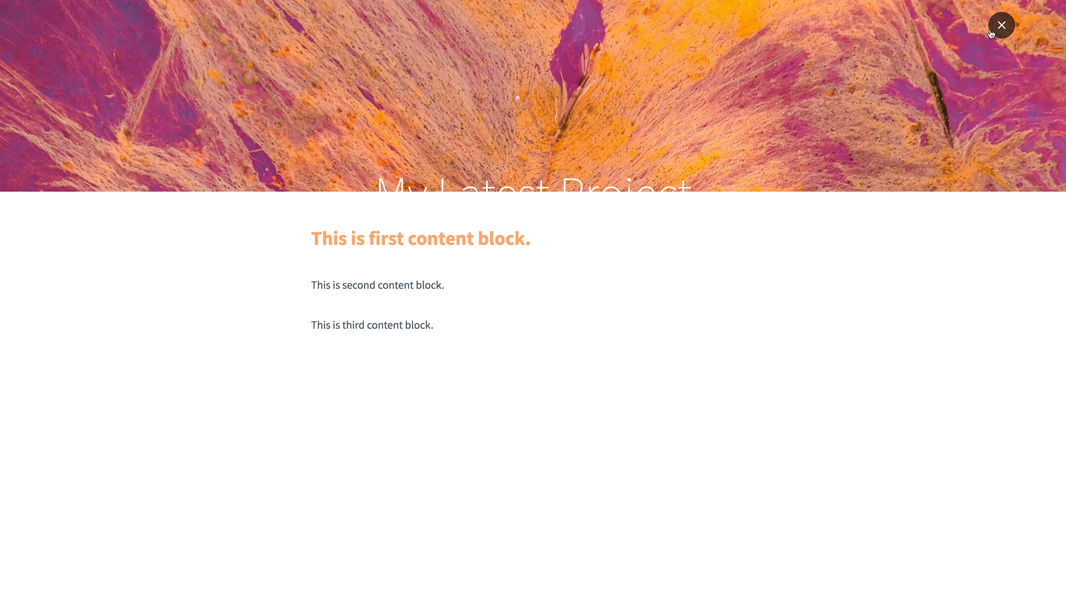